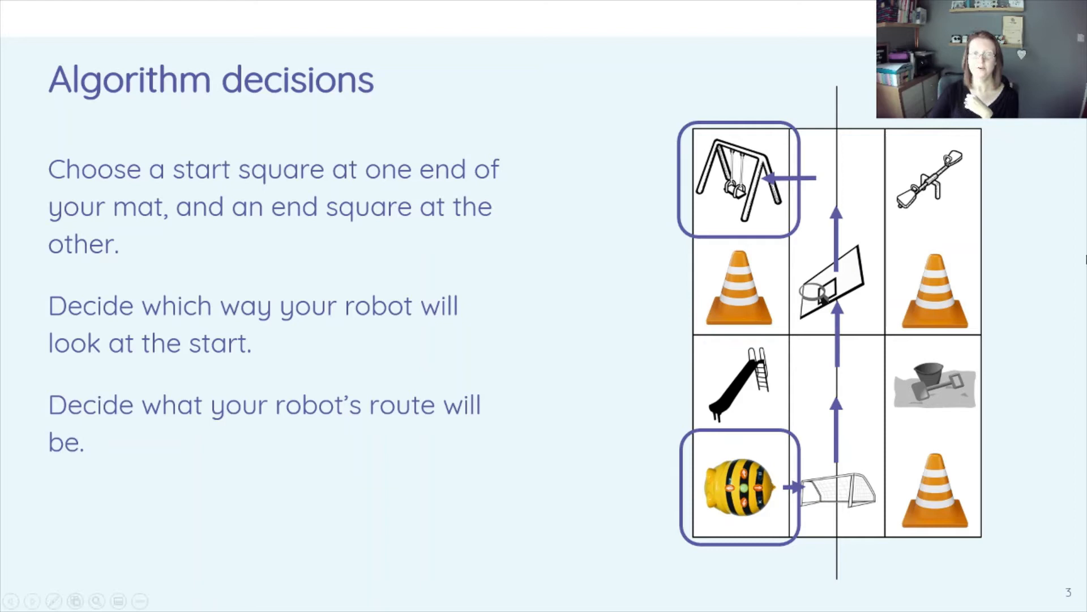
Step: Advance the slideshow from Algorithm decisions to slide 4, Algorithm design
key("Right")
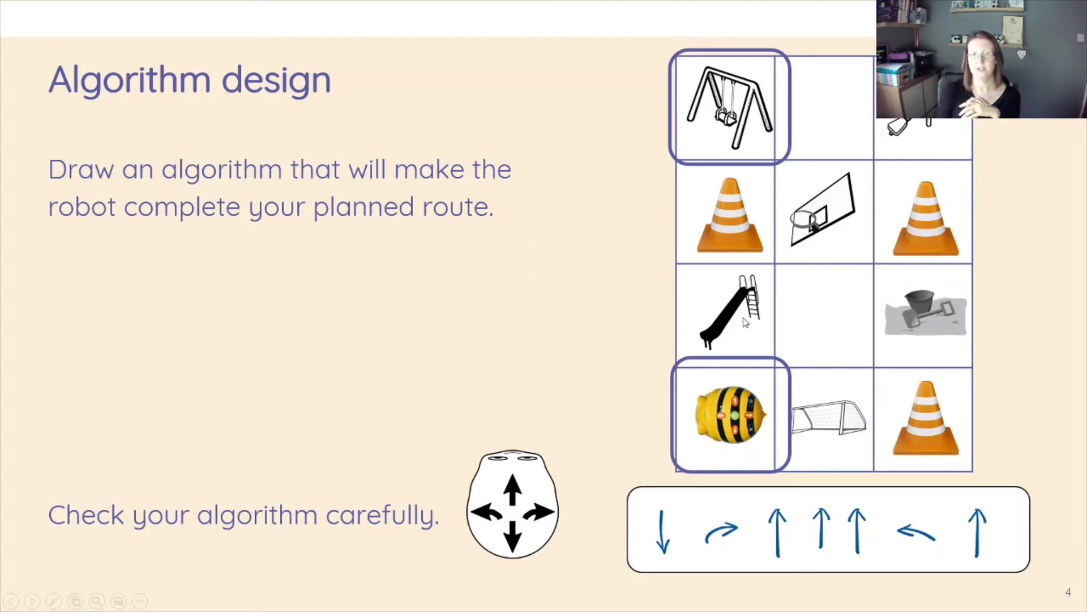
mouse_move(681, 543)
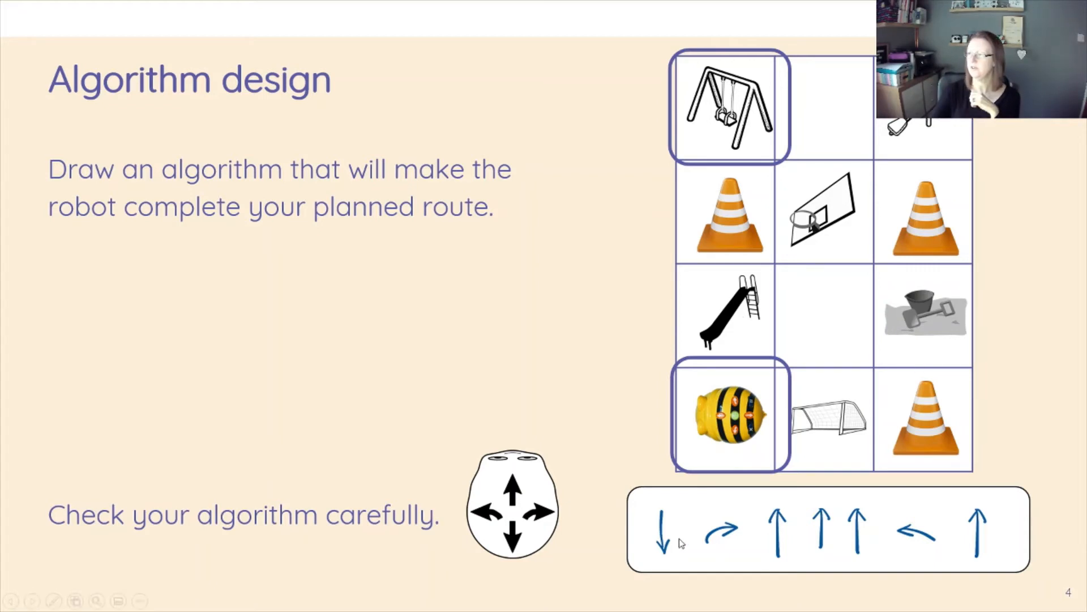
mouse_move(946, 555)
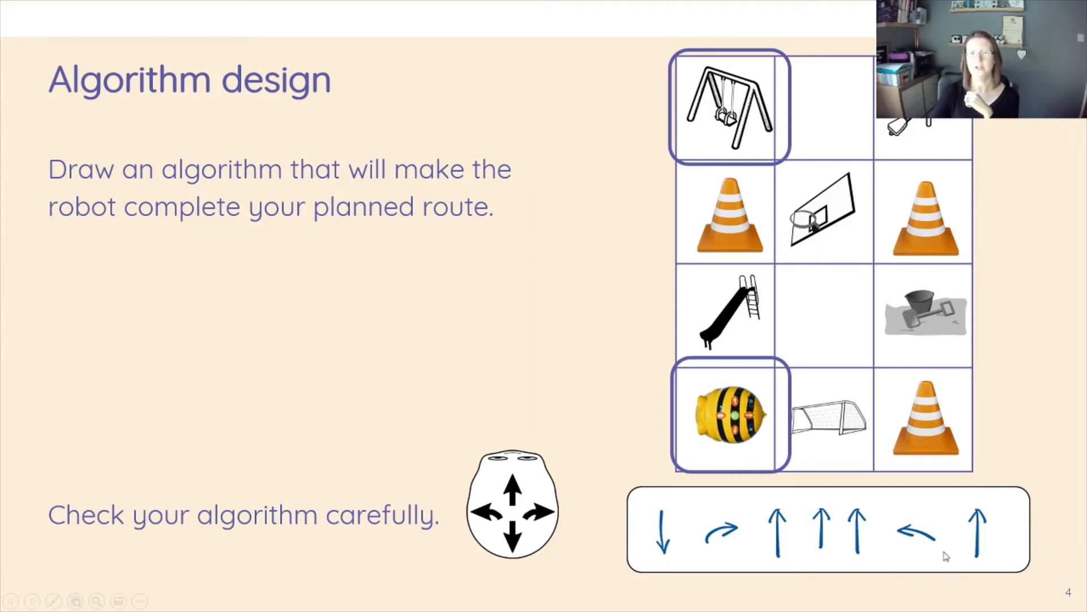
mouse_move(659, 545)
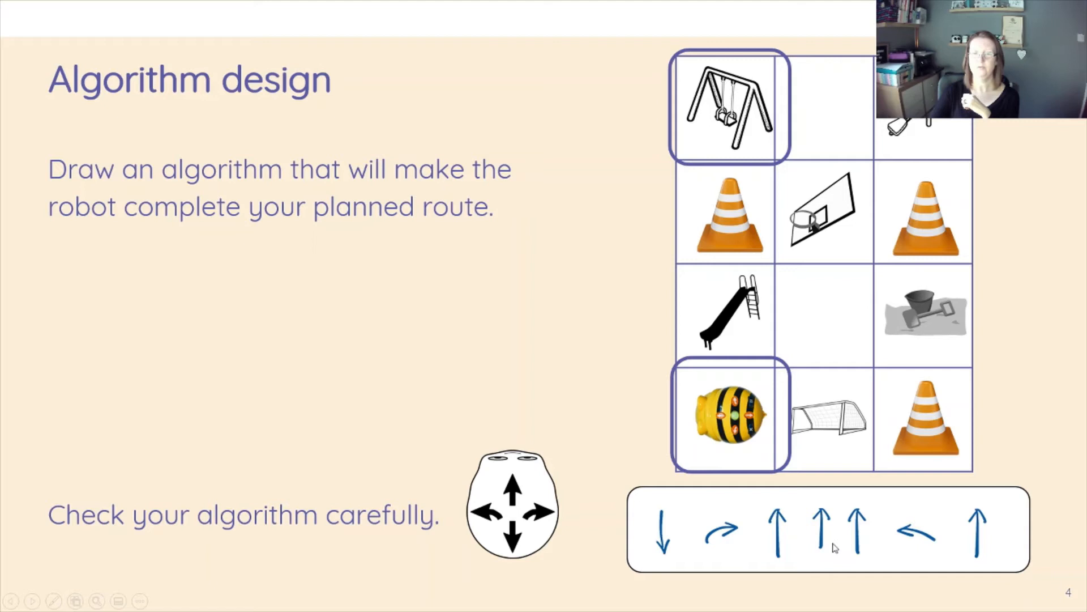
mouse_move(991, 555)
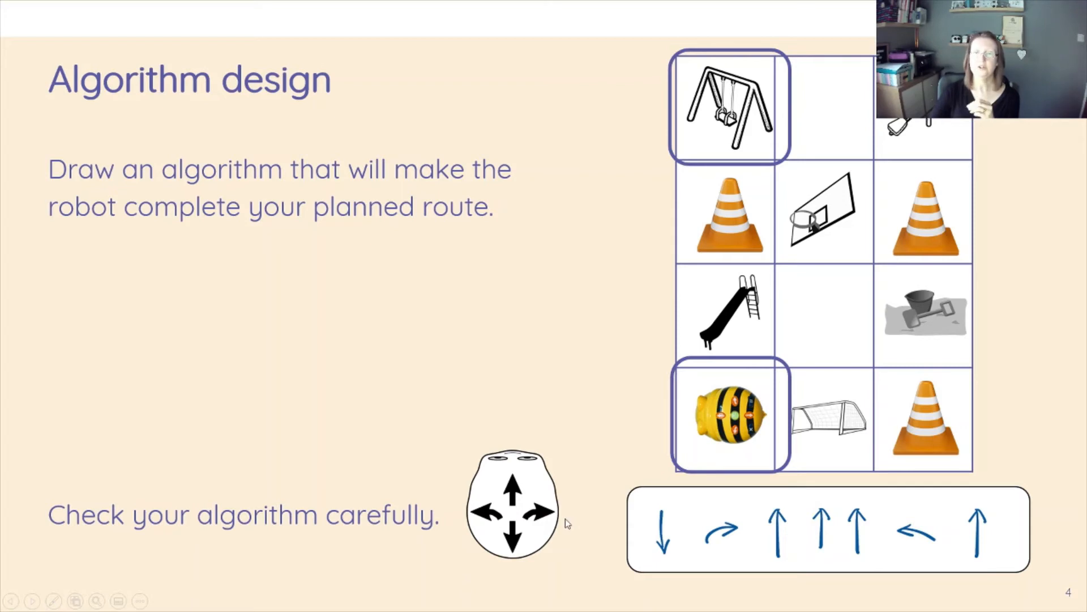
mouse_move(555, 495)
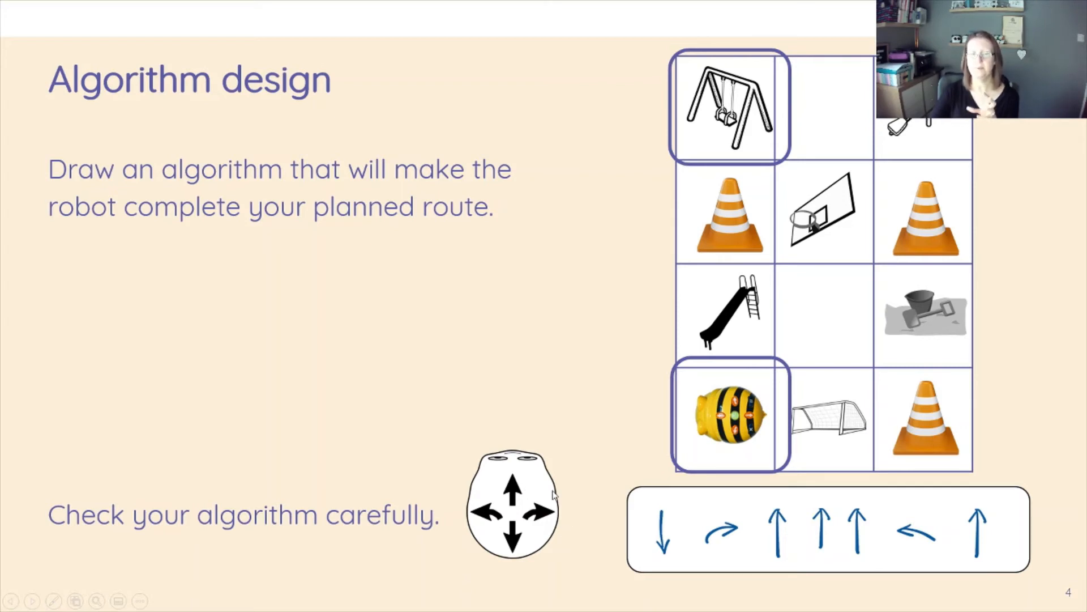
mouse_move(738, 542)
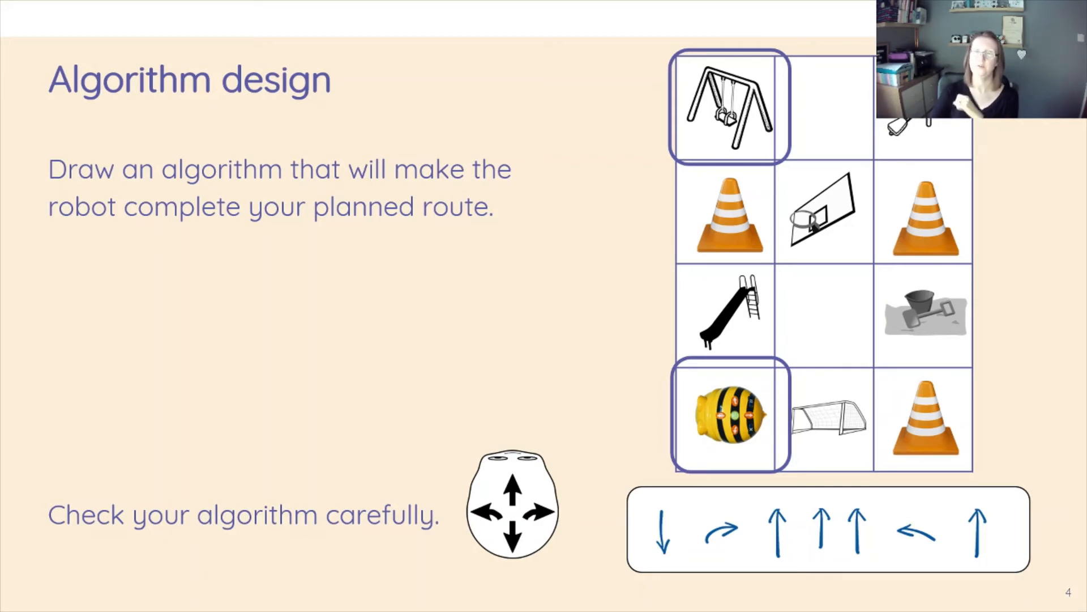
Step: Advance to slide 5, Debugging, and drag the Bee-Bot image out of its grid square
key("Right")
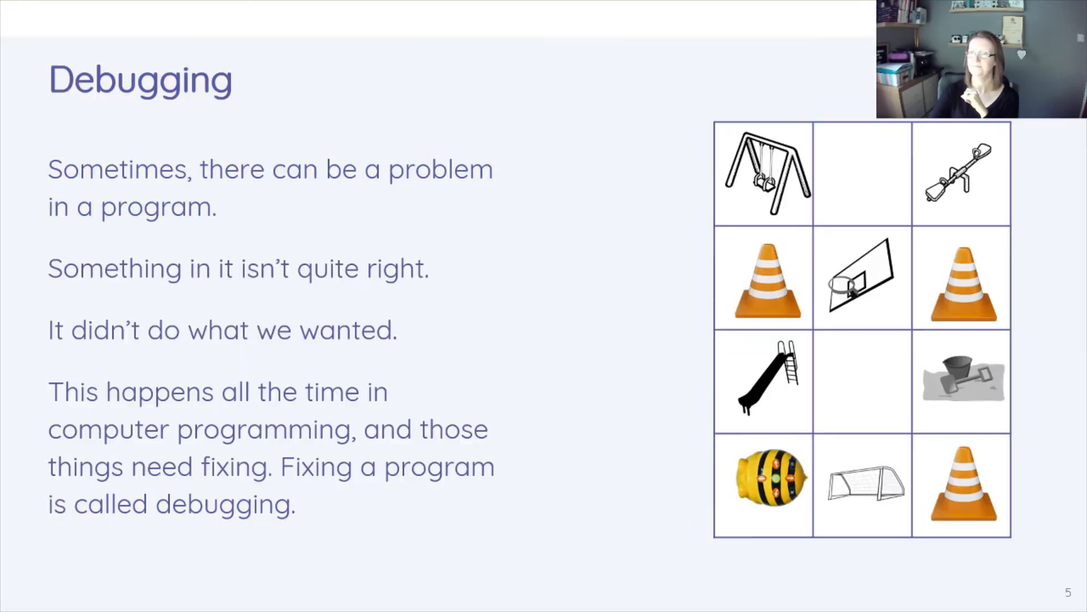
left_click_drag(762, 483, 353, 478)
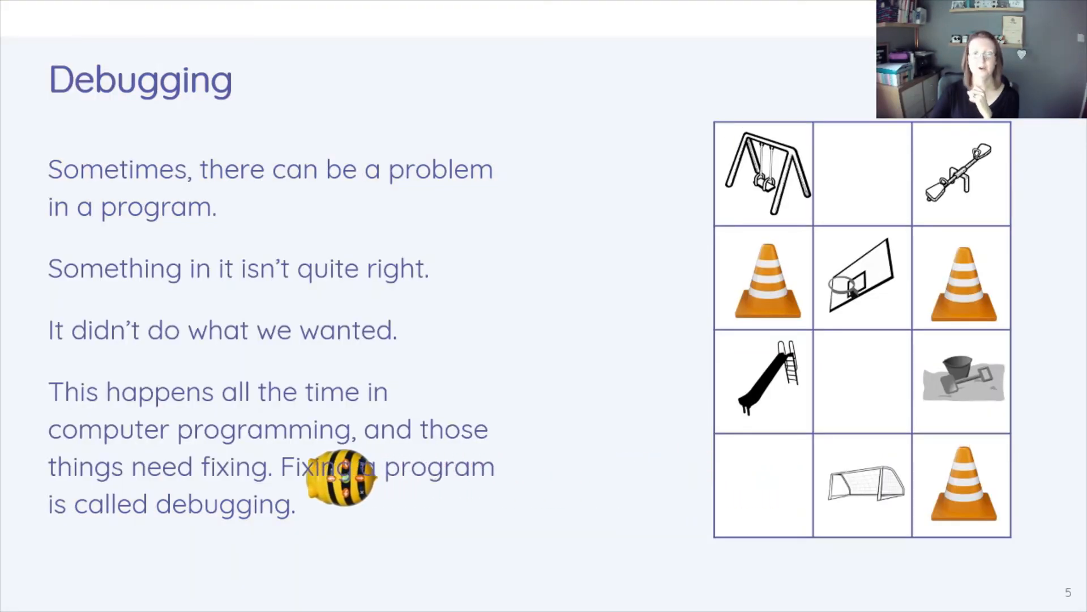